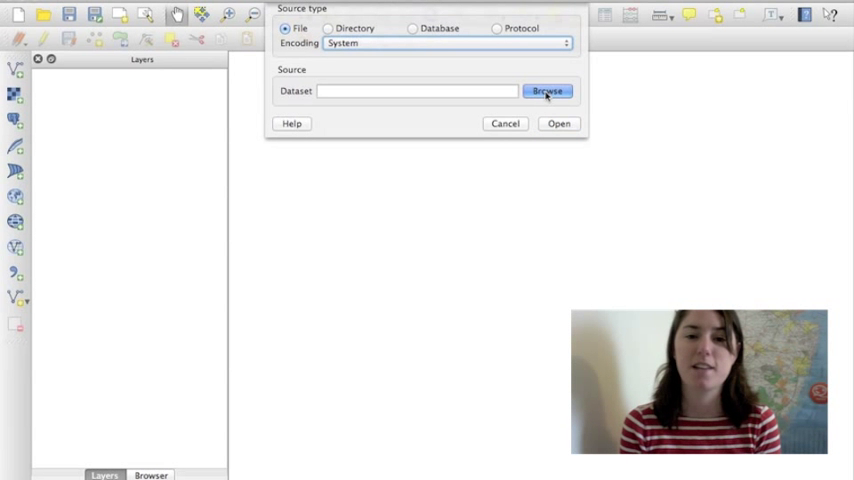
Step: Add All_States.shp as a vector layer so the US state polygons appear
left_click(547, 91)
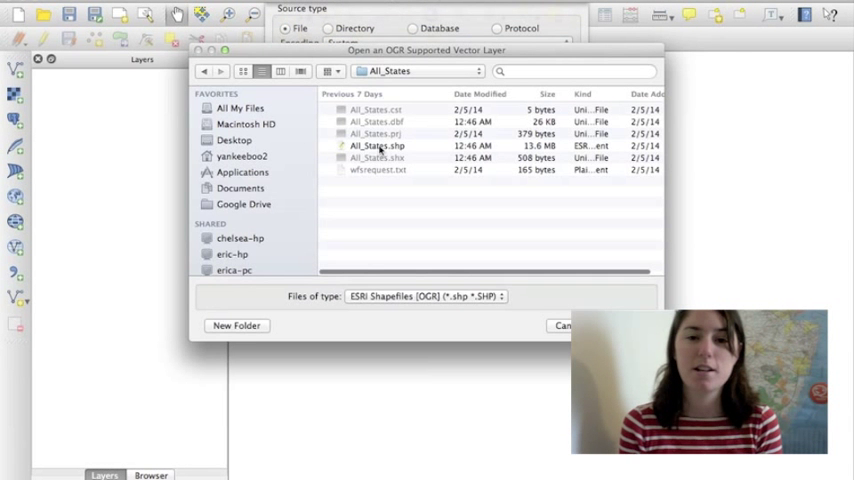
left_click(378, 145)
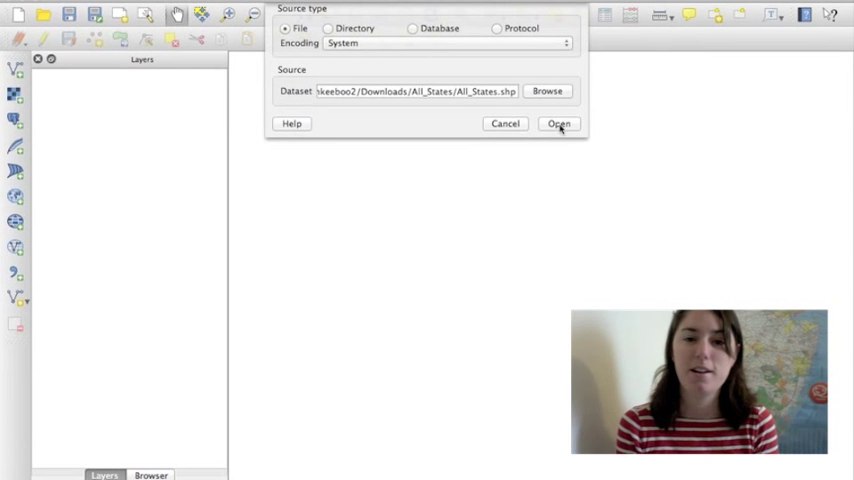
left_click(558, 123)
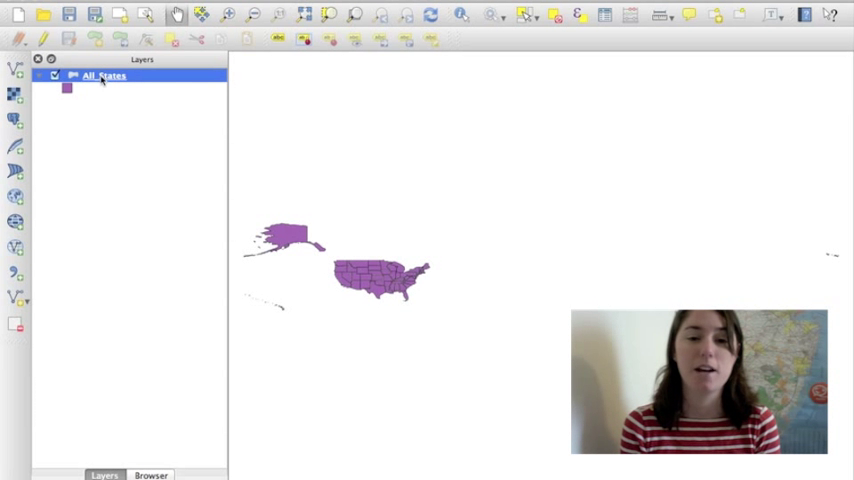
Step: Open the All_States layer's attribute table from its context menu
right_click(100, 75)
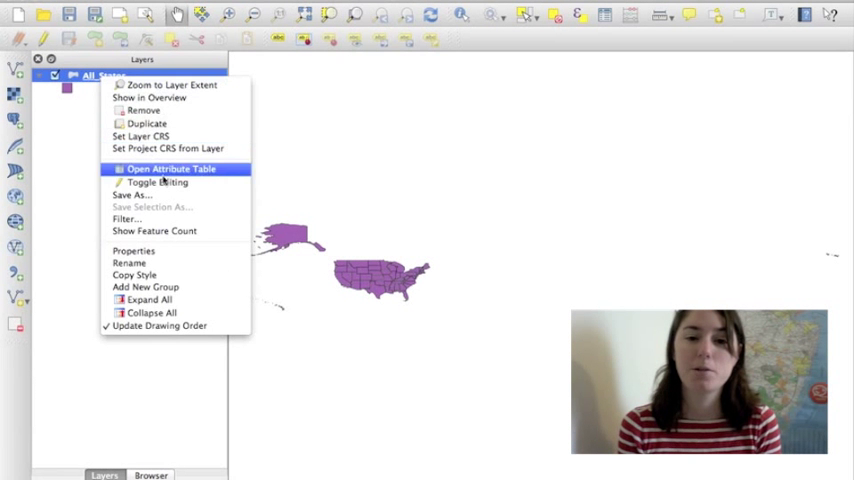
left_click(170, 168)
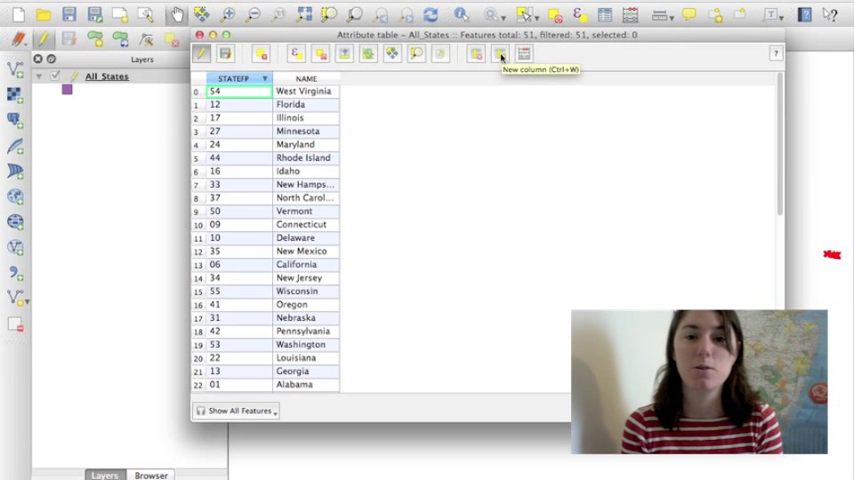
Step: Create a new integer column named Year, width 4, in the attribute table
left_click(500, 54)
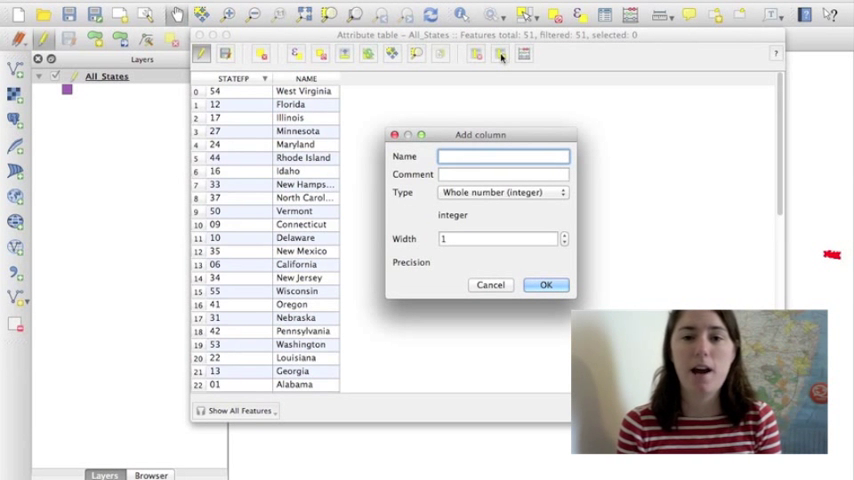
type("Year")
left_click(503, 238)
type("4")
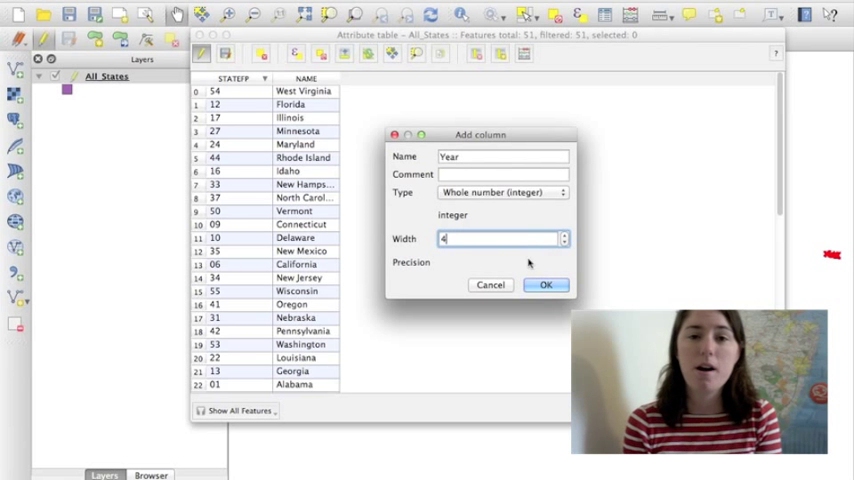
left_click(546, 285)
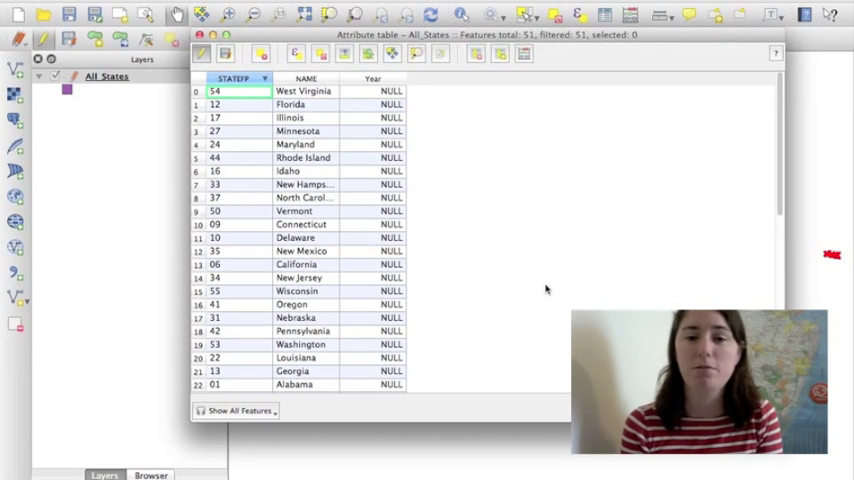
mouse_move(510, 272)
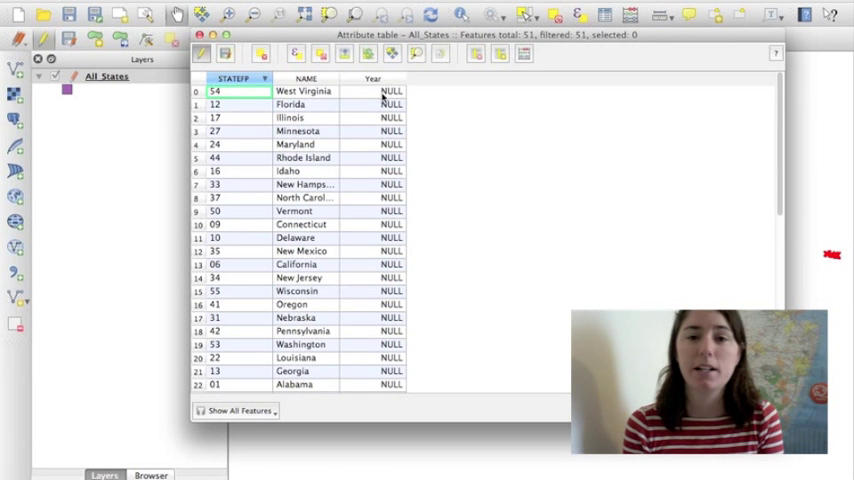
Step: Enter 1891 as West Virginia's Year, then stop editing and save the changes
type("1891")
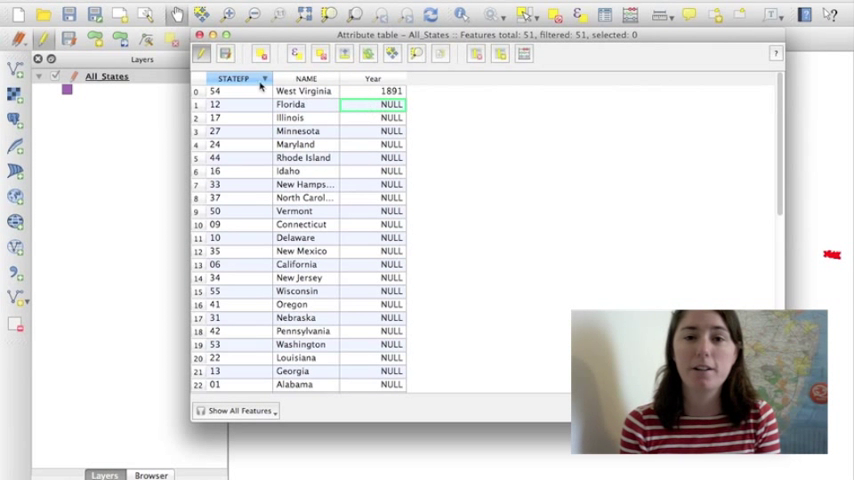
left_click(201, 54)
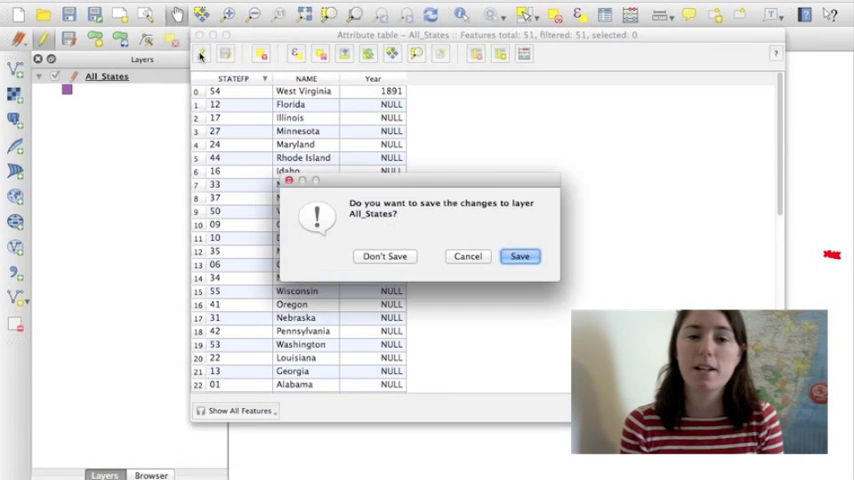
left_click(519, 256)
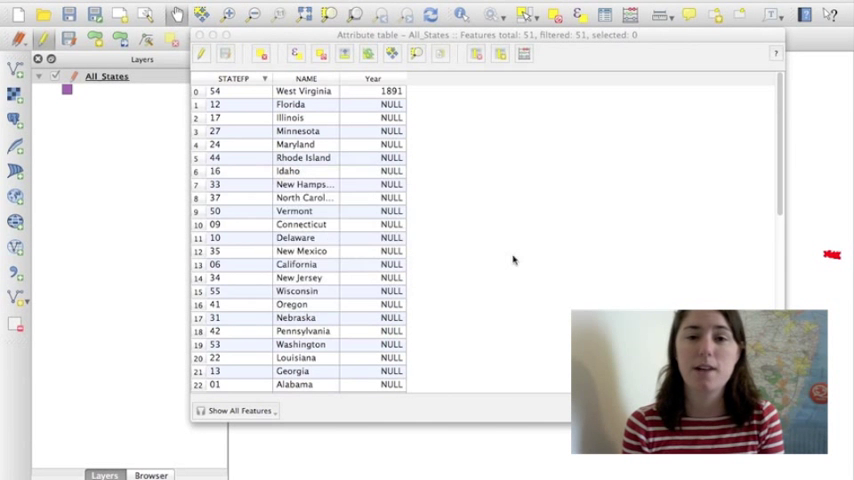